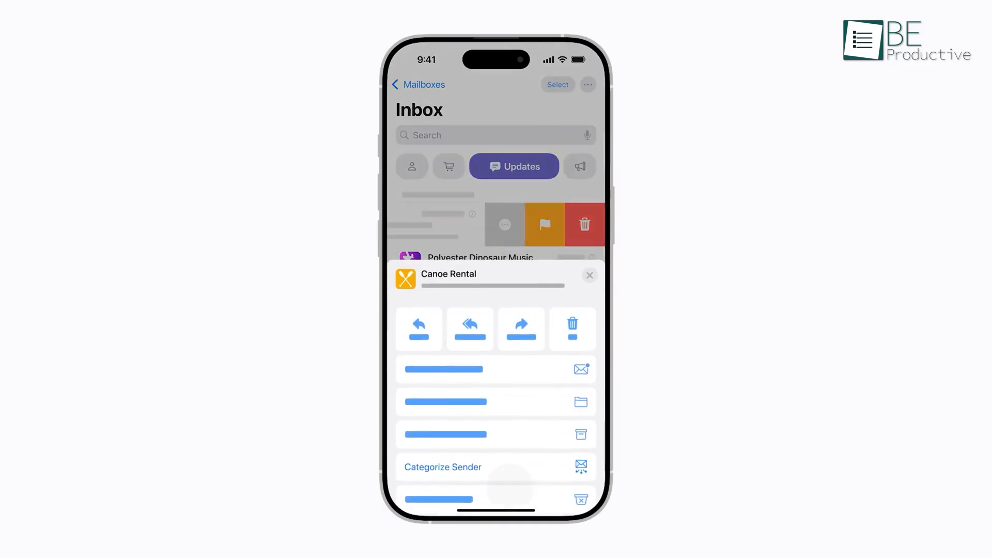
Step: Show Canoe Rental's Categorize Sender choices: Automatically, Primary, Transactions, Updates, Promotions
left_click(443, 467)
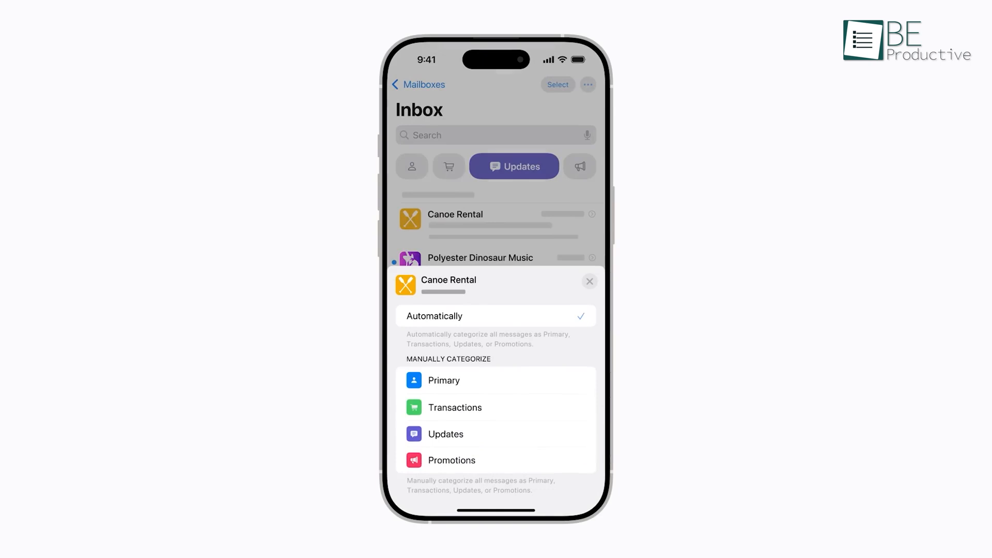
left_click(444, 380)
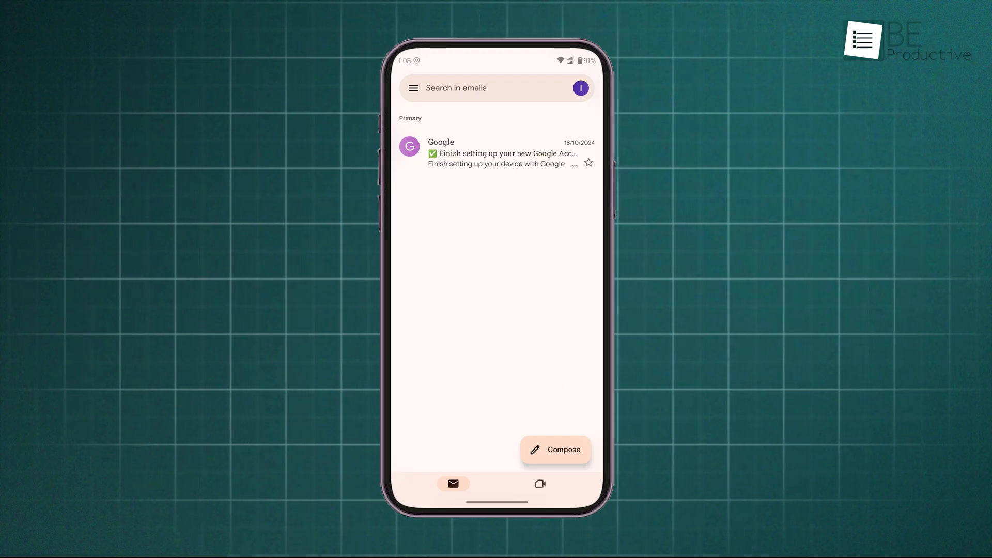
Step: Open Gmail's navigation drawer and scroll through Primary, Promotions, Social, Updates and labels
left_click(413, 87)
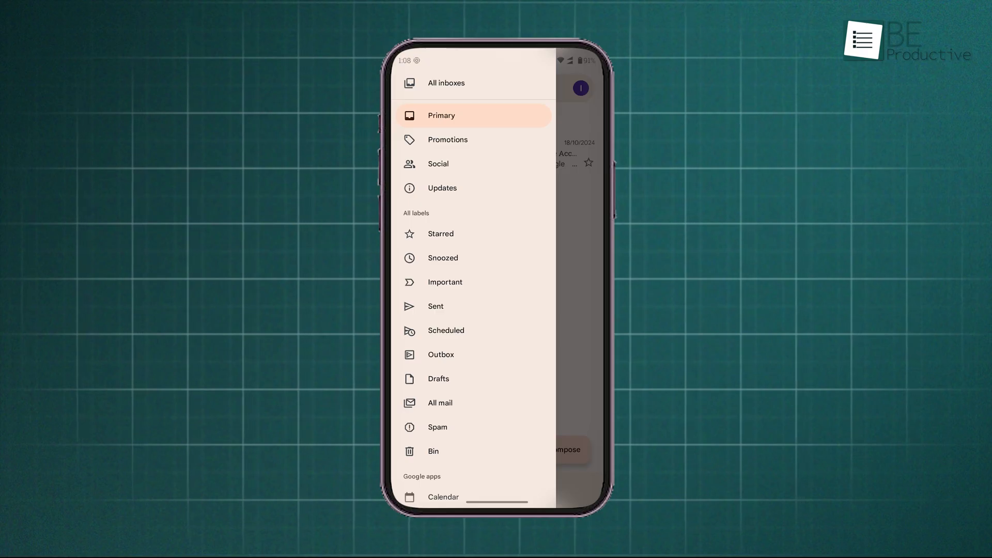
scroll("down", 3)
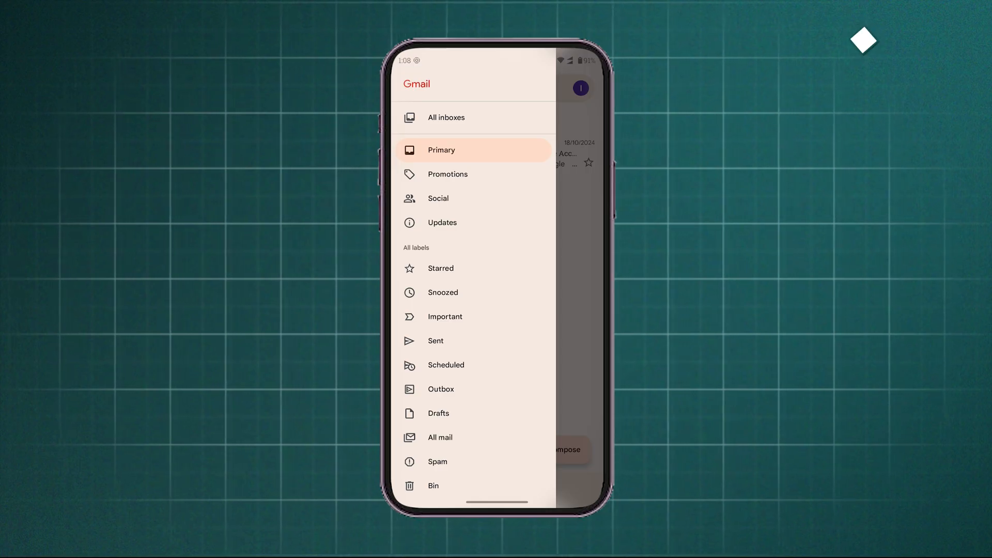
scroll("down", 3)
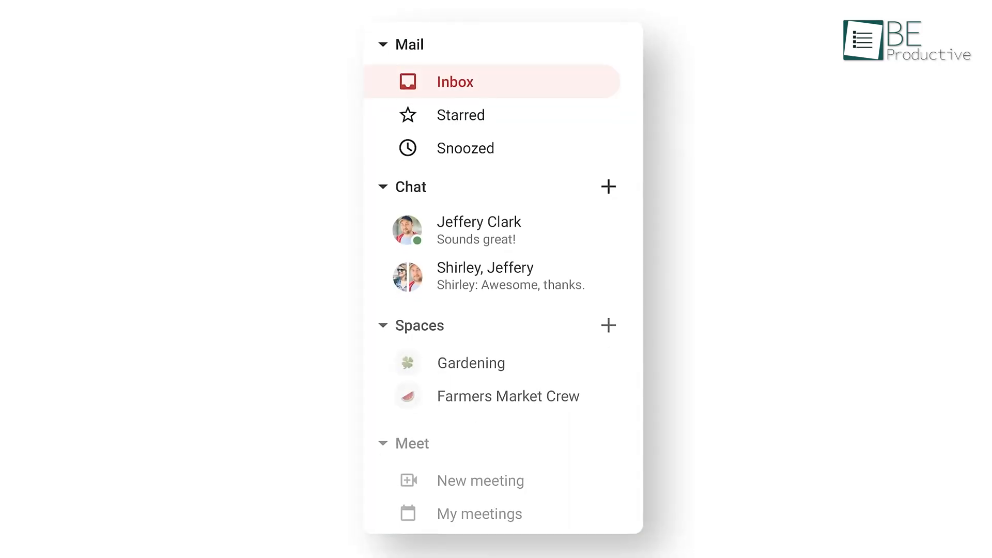
Step: Open Gmail web's Quick settings panel showing density, theme and inbox type options
left_click(455, 81)
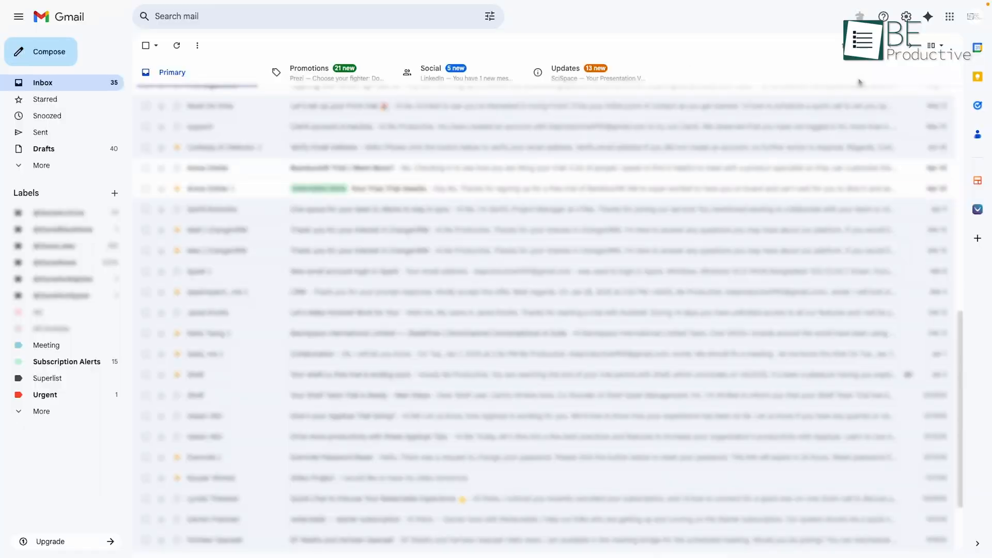
left_click(906, 17)
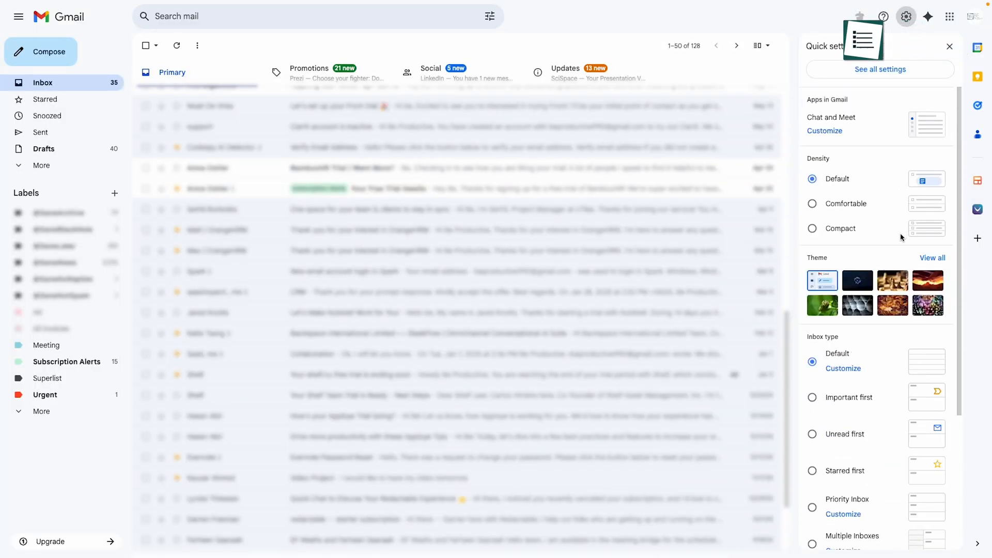
mouse_move(854, 286)
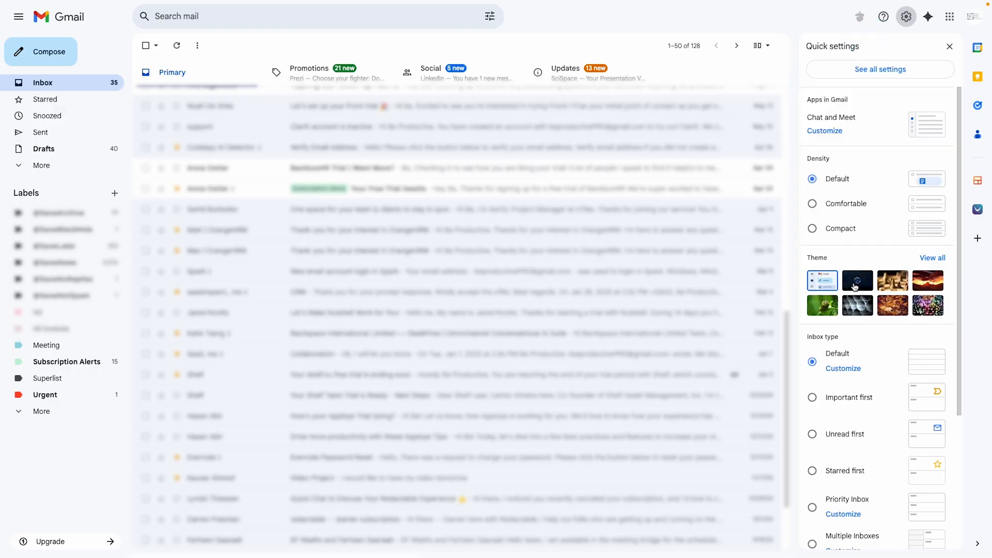
left_click(857, 280)
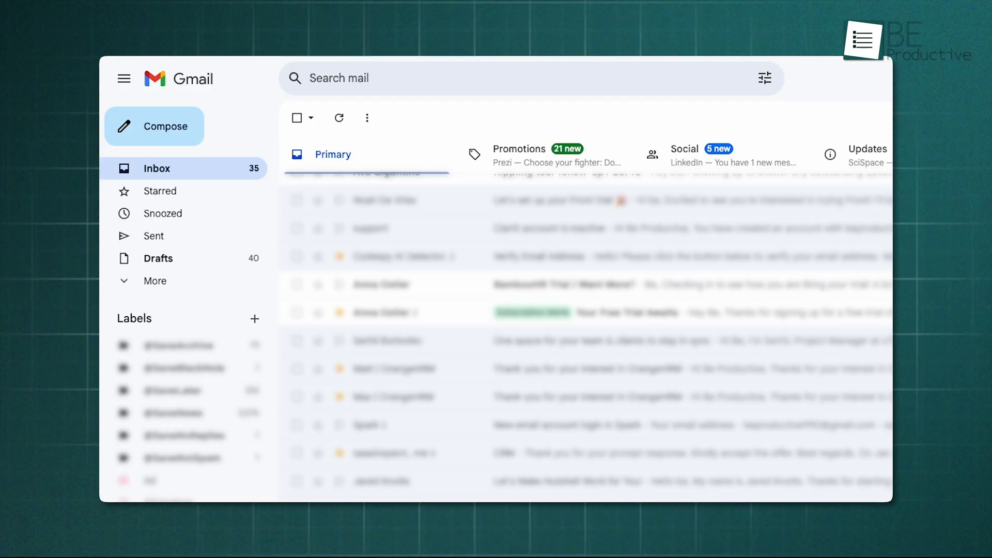
Step: Open 'This is Subject line' and apply the Urgent and Meeting labels
left_click(124, 78)
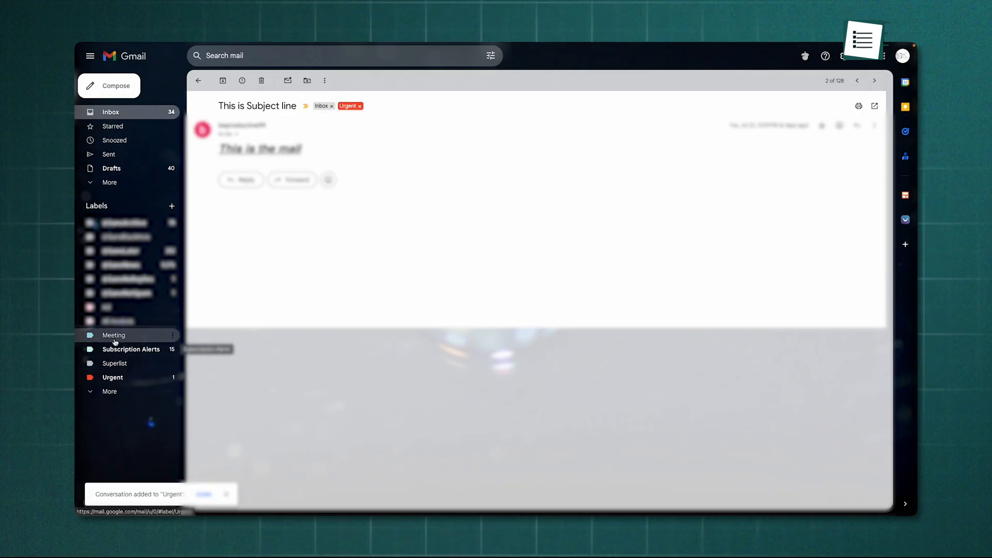
left_click(114, 335)
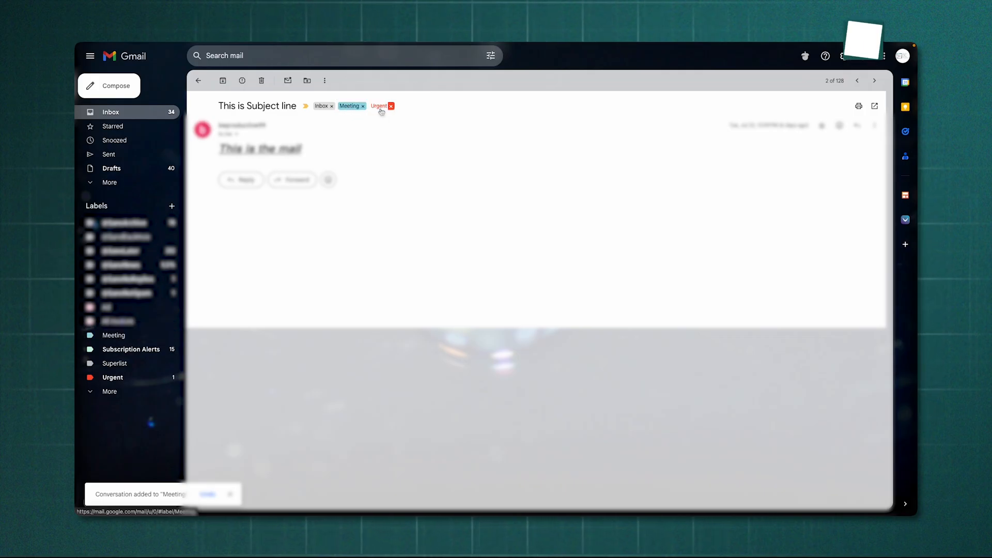
mouse_move(378, 105)
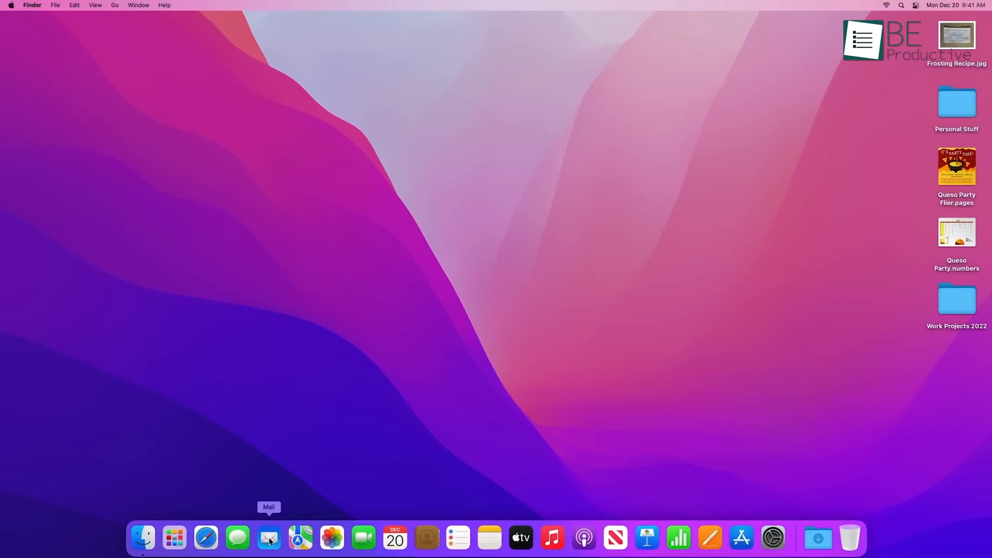
Step: Launch Mail from the Dock and respond to the Welcome to Mail import prompt
left_click(269, 539)
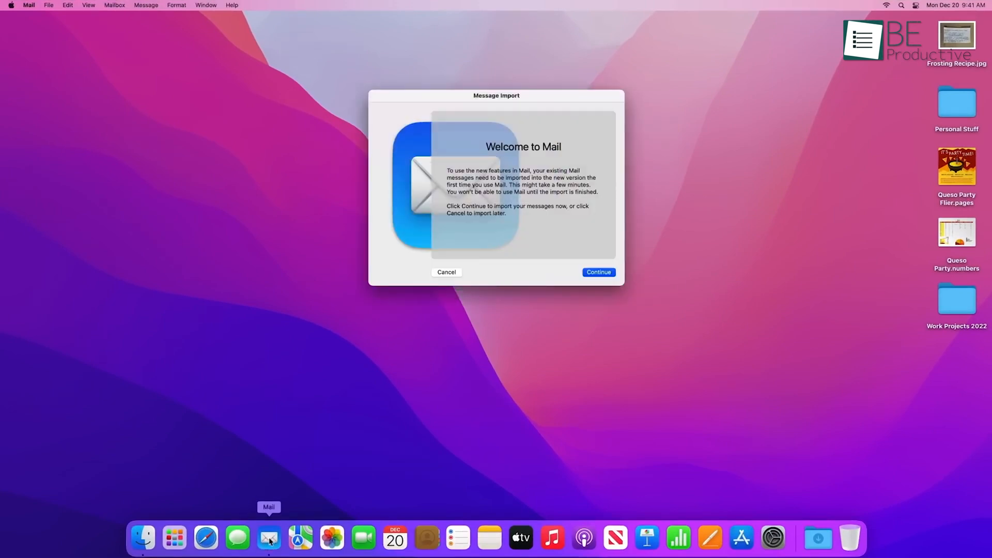
left_click(597, 272)
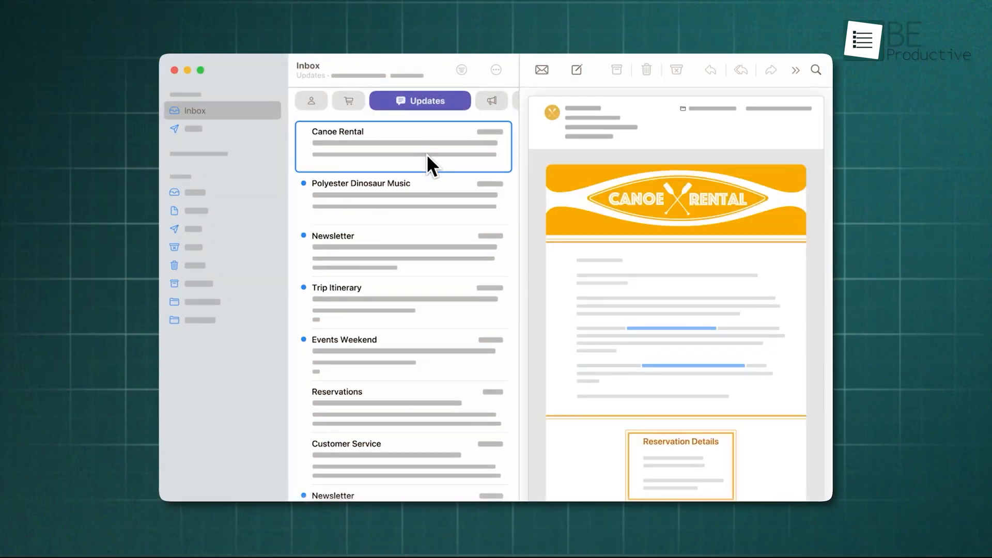
Step: Recategorize all Canoe Rental messages to Primary, confirm, and view the Primary category
right_click(430, 146)
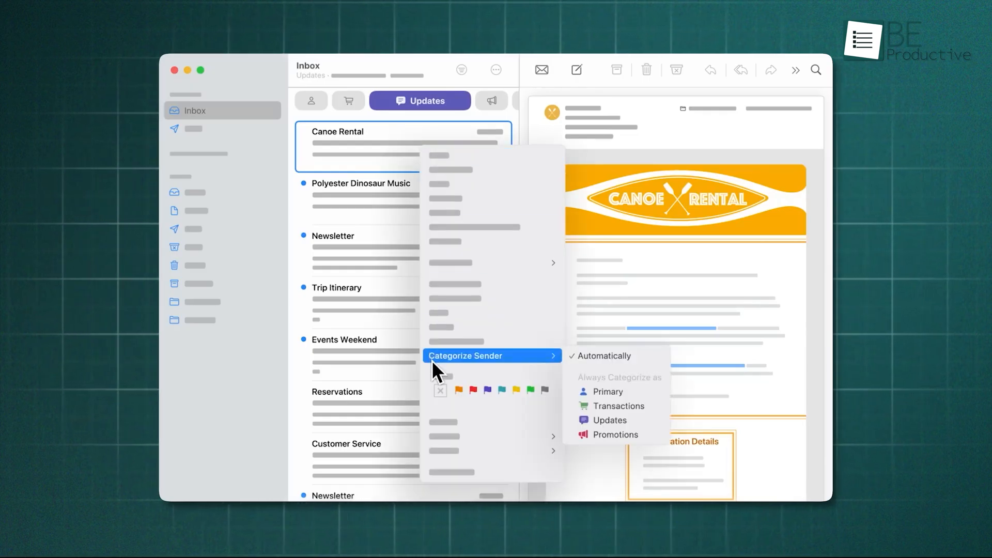
mouse_move(607, 391)
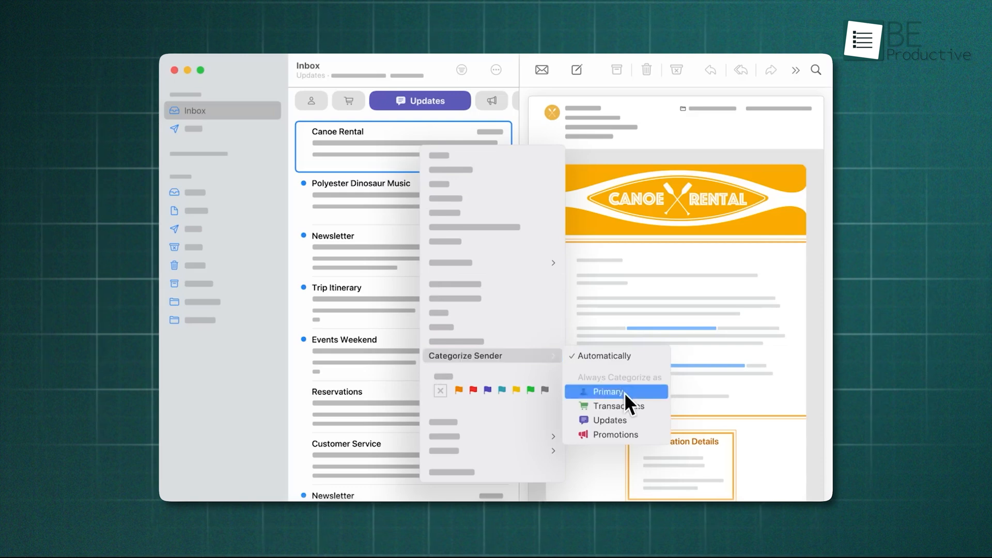
left_click(609, 391)
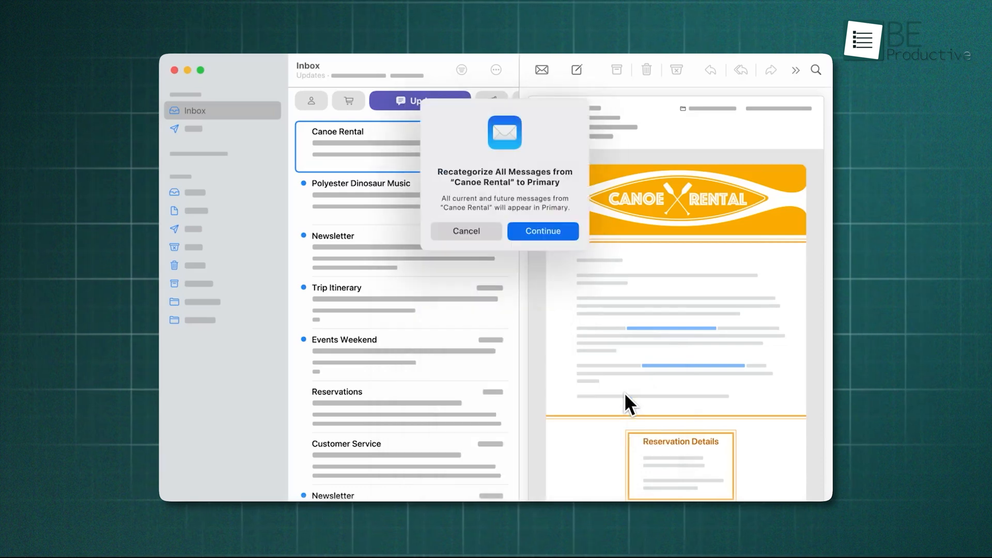
left_click(542, 231)
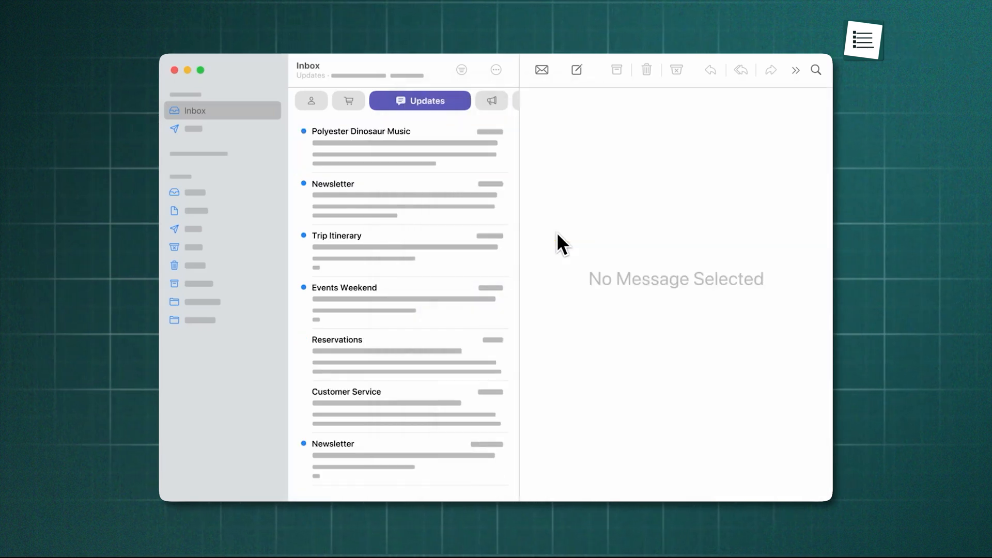
mouse_move(310, 106)
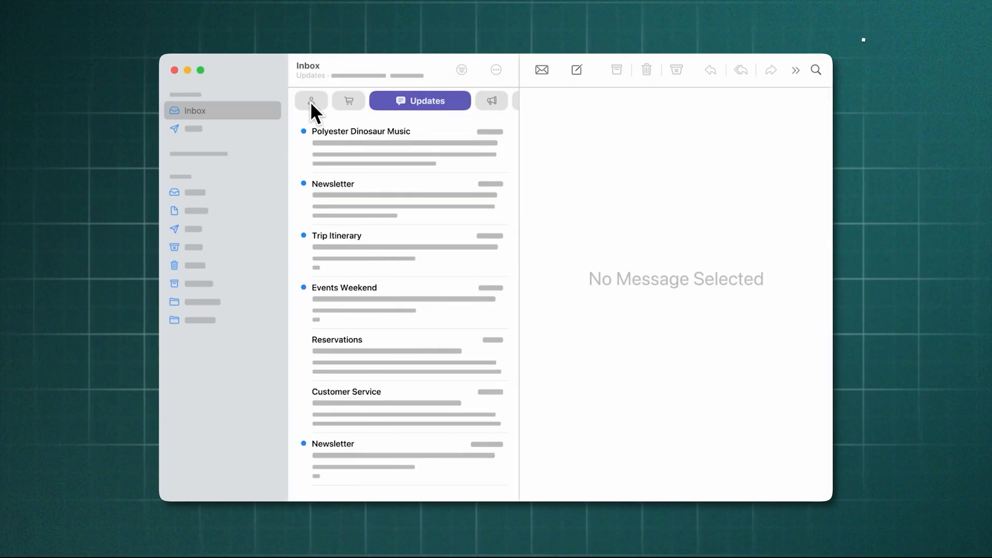
left_click(311, 101)
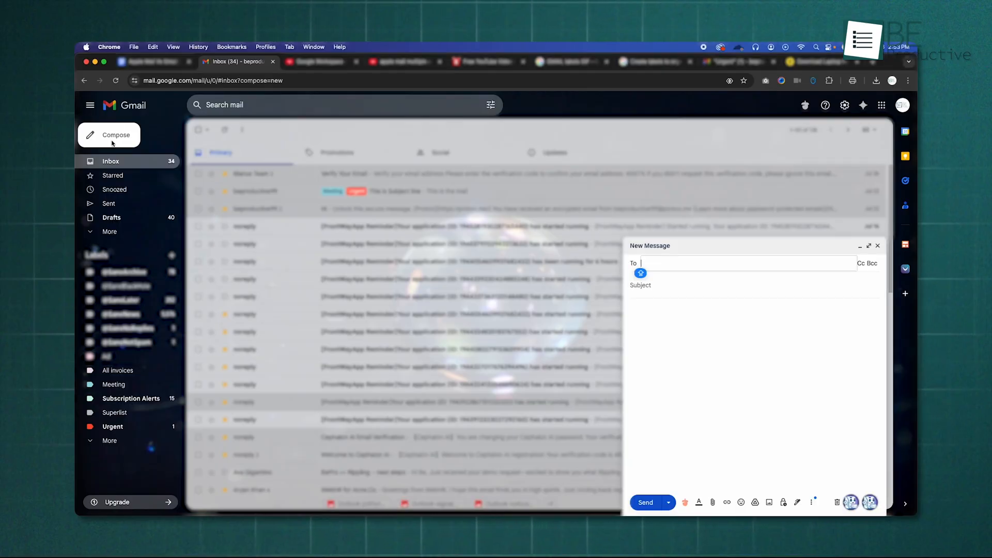
mouse_move(716, 345)
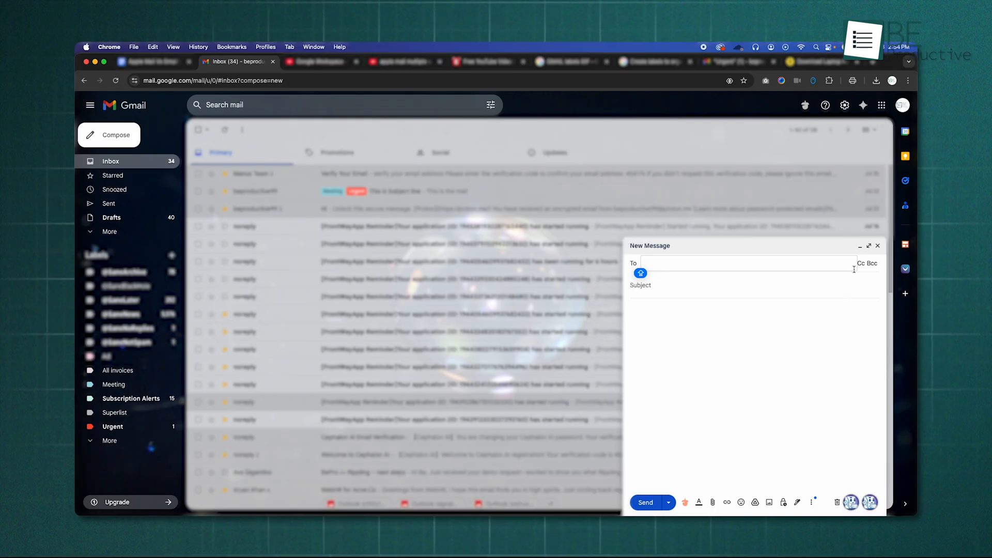
Step: Expand the new Gmail message to full size, then open and close the Drive picker
left_click(870, 245)
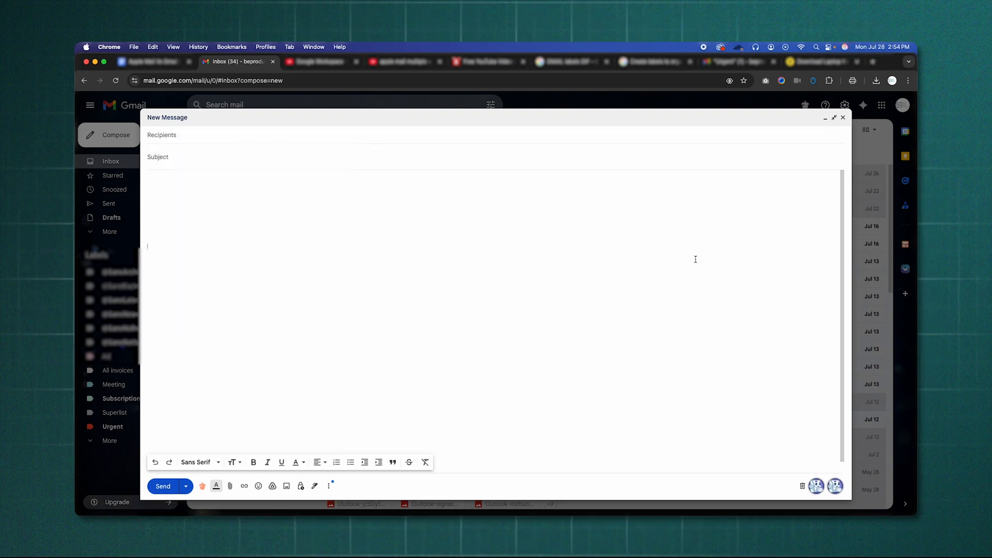
mouse_move(273, 485)
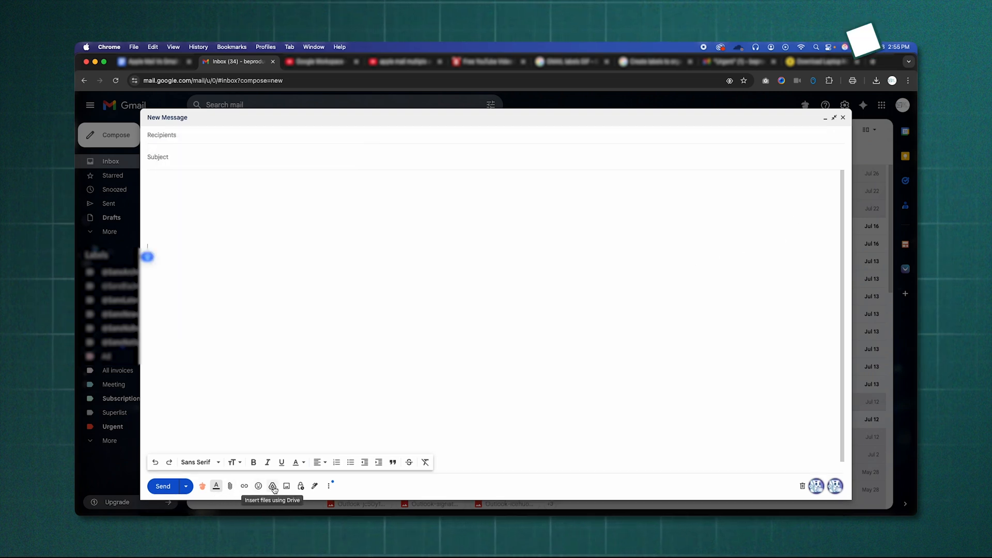
left_click(273, 486)
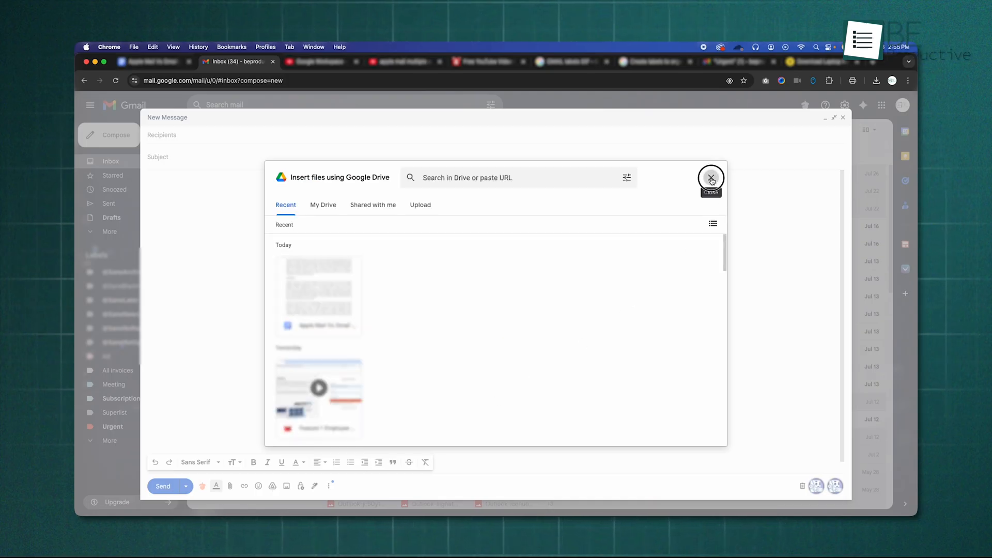
left_click(710, 178)
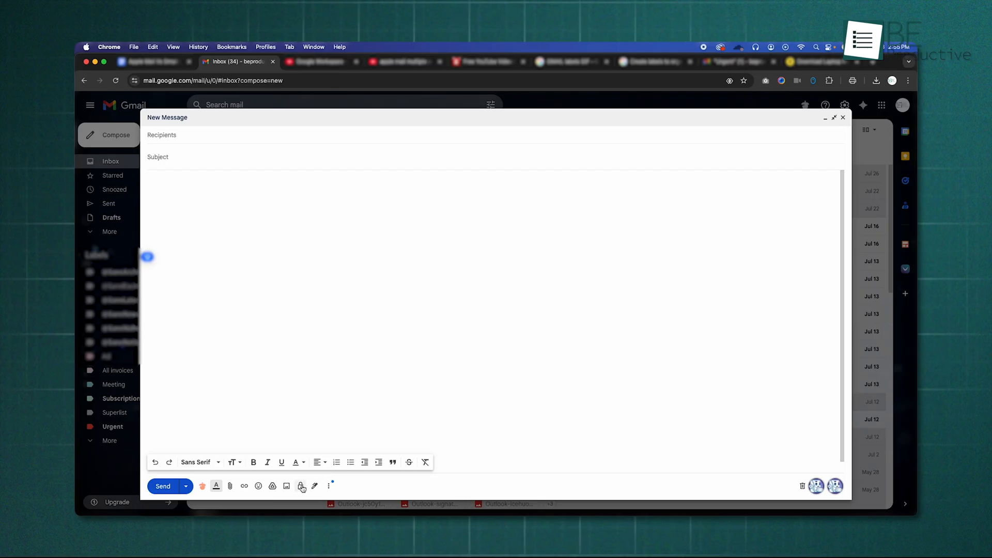
Step: Enable confidential mode on the draft with a 1-month expiration
left_click(300, 486)
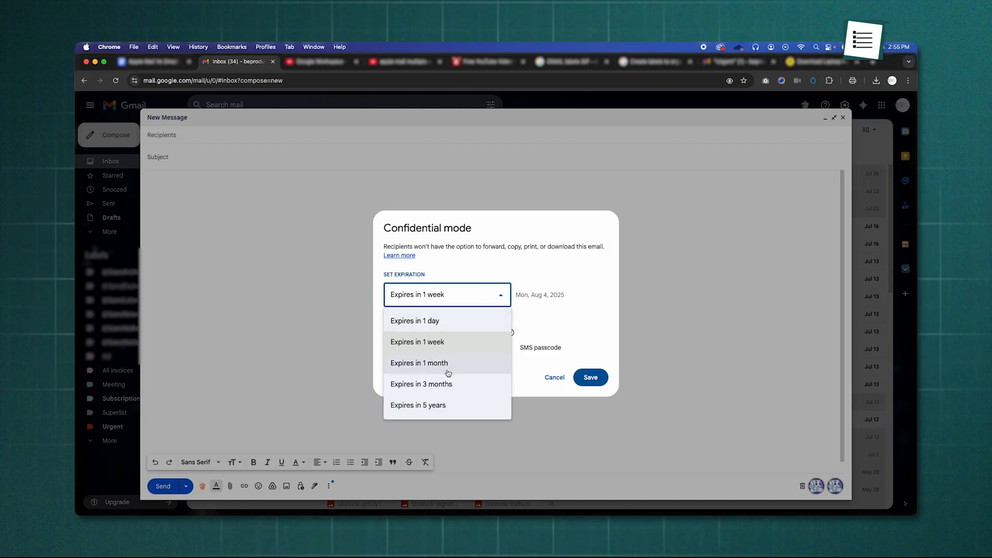
left_click(417, 342)
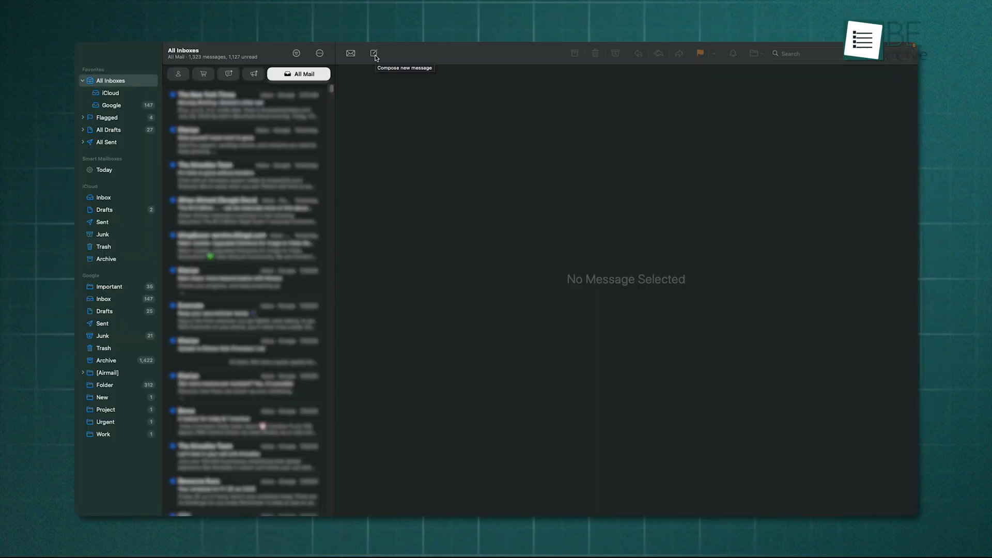
Step: Start a new Apple Mail message and choose a font and font size from the format bar
left_click(373, 53)
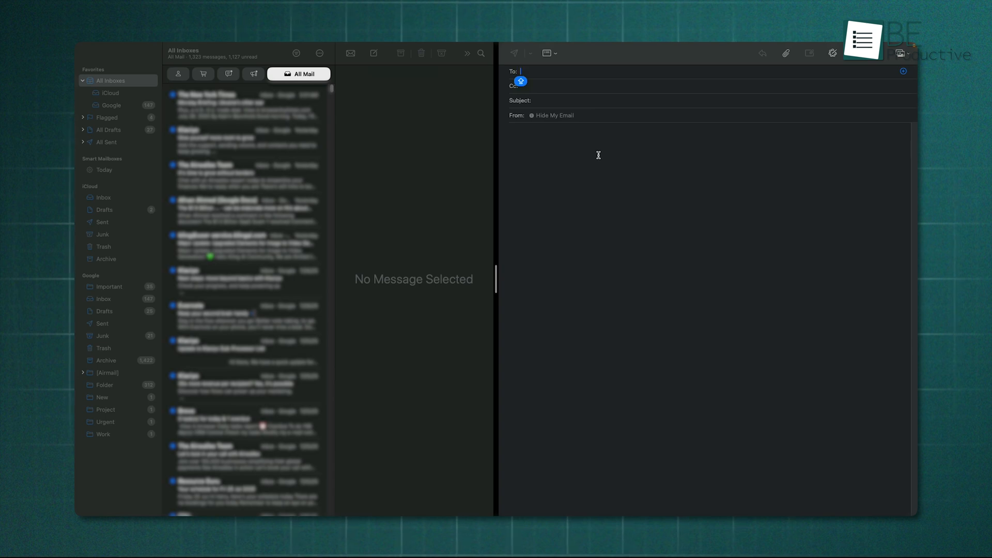
mouse_move(852, 66)
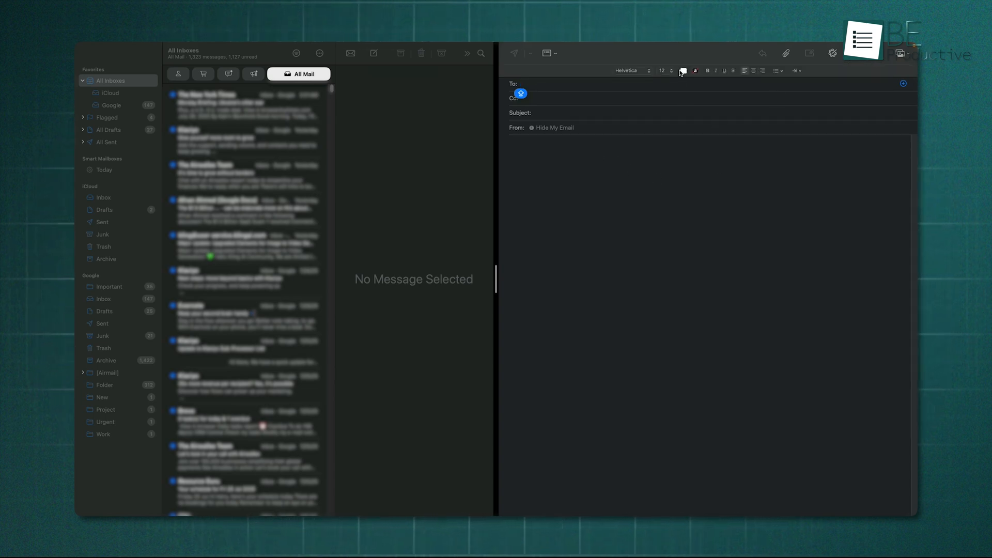
left_click(630, 70)
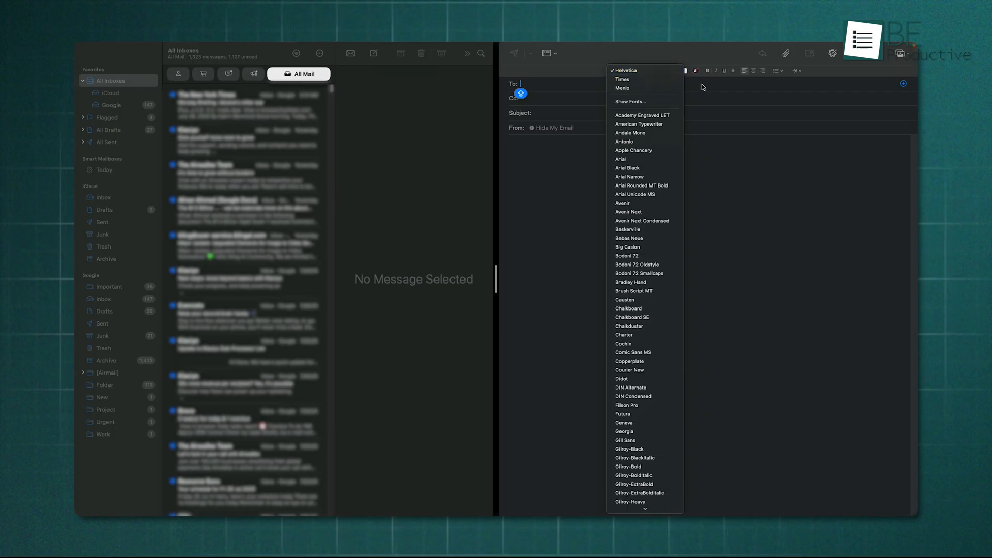
left_click(662, 71)
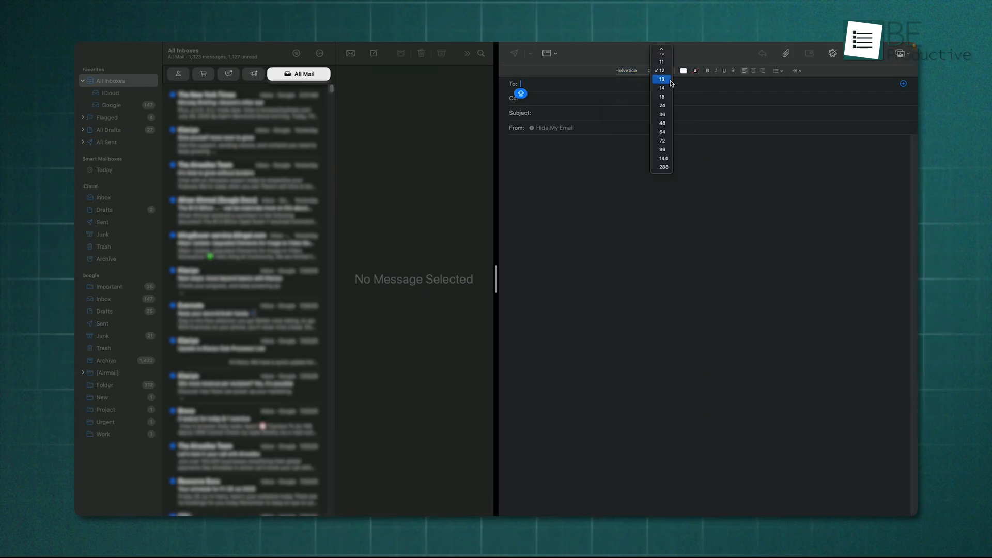
left_click(662, 70)
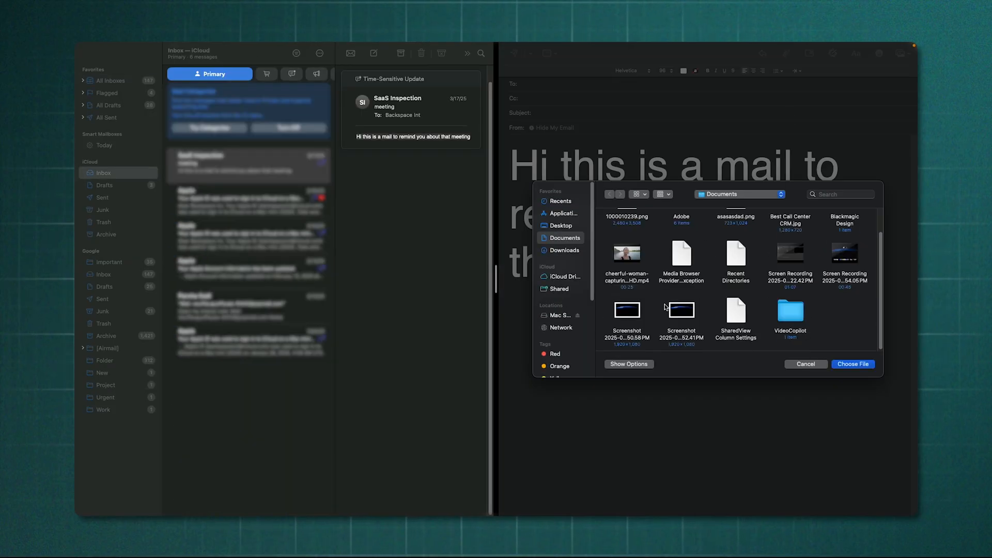
Step: Attach the Earth horizon screenshot and pick a Markup colour for the image
left_click(852, 364)
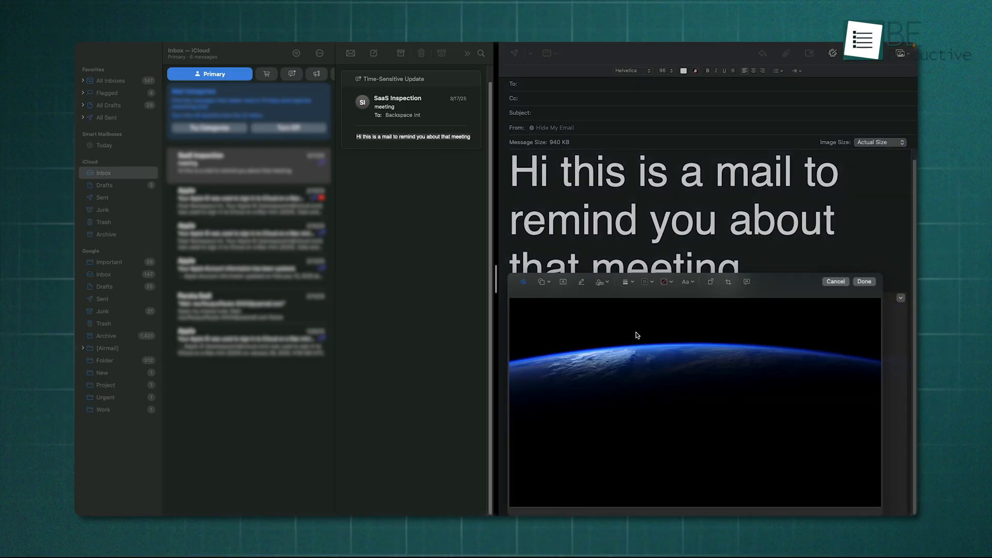
left_click(664, 282)
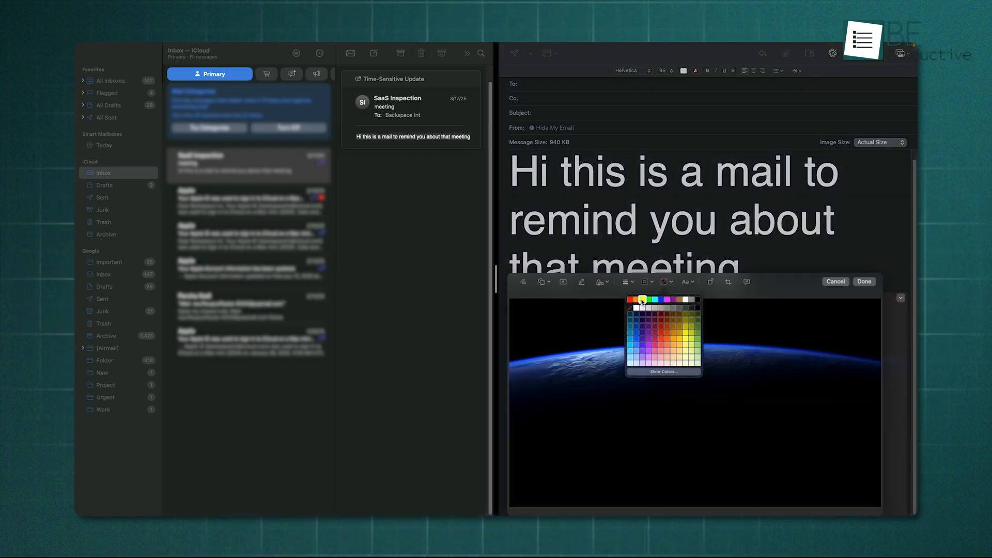
left_click(628, 300)
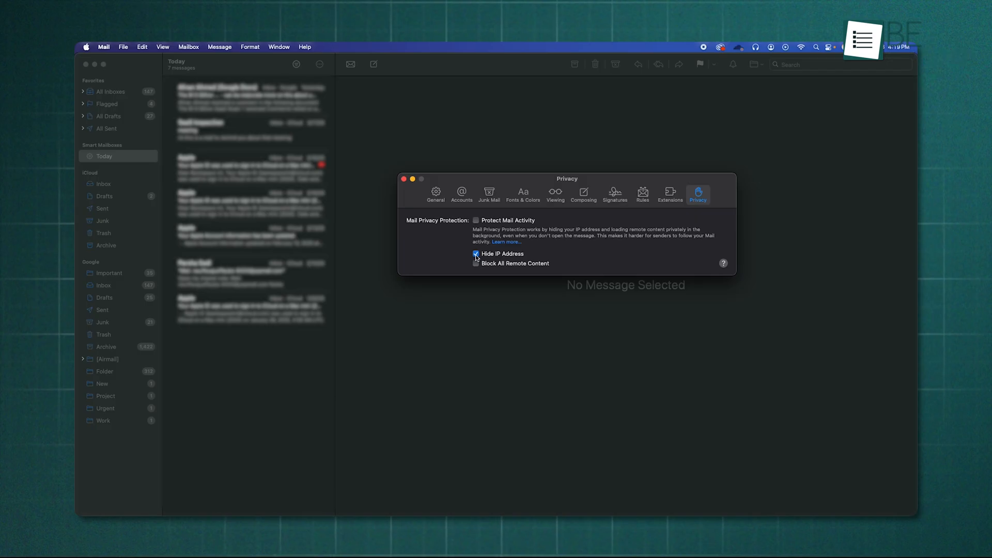
Step: Turn on Hide IP Address under Mail Privacy Protection
left_click(476, 220)
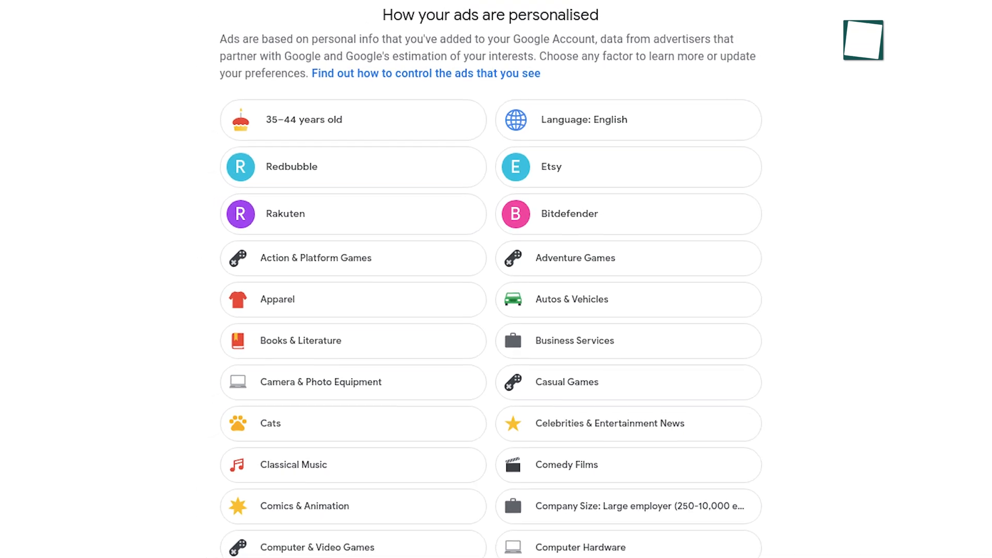
Step: Scroll through the ad personalisation factors like age range, language and interests
scroll("up", 3)
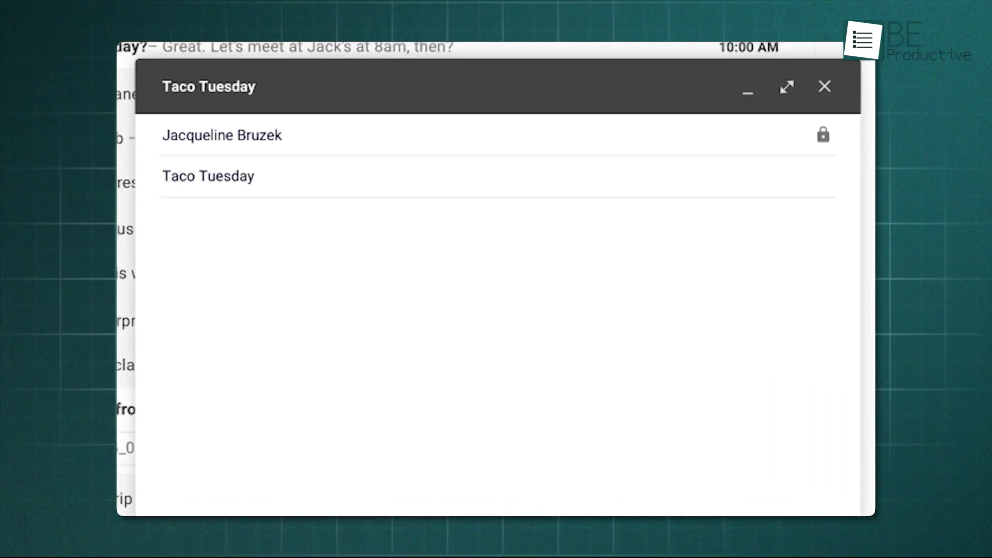
Step: Type 'Hey Jacqueline,' and 'Haven't seen you in a while' into the draft body
type("Hey Jacqueline,")
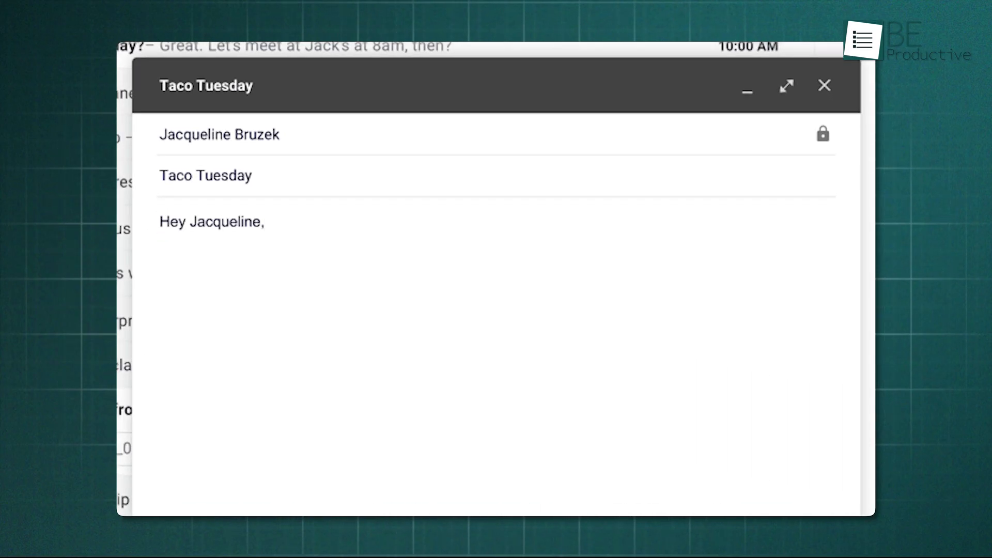
type("Haven't seen you in a while")
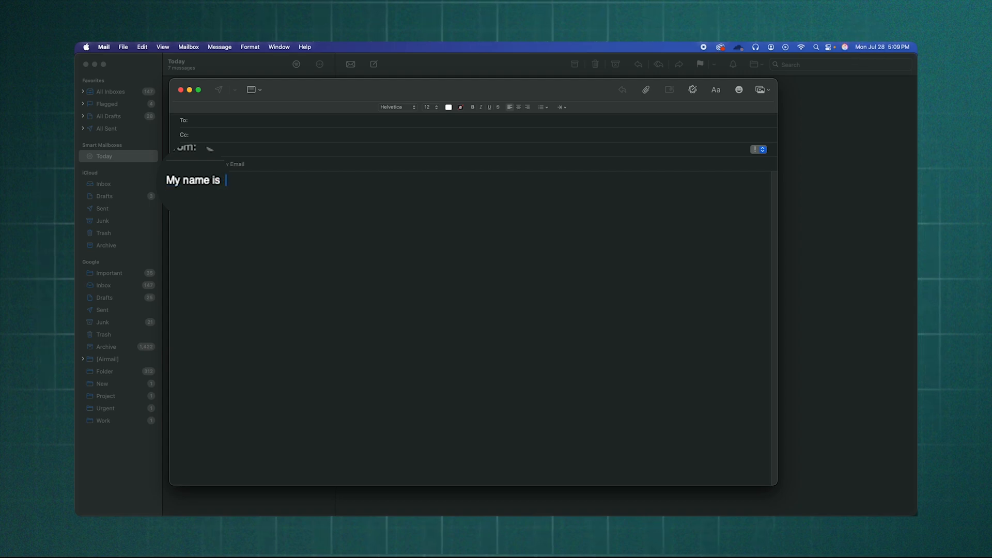
Step: Continue the message body with 'be product' after 'My name is'
type("be pr")
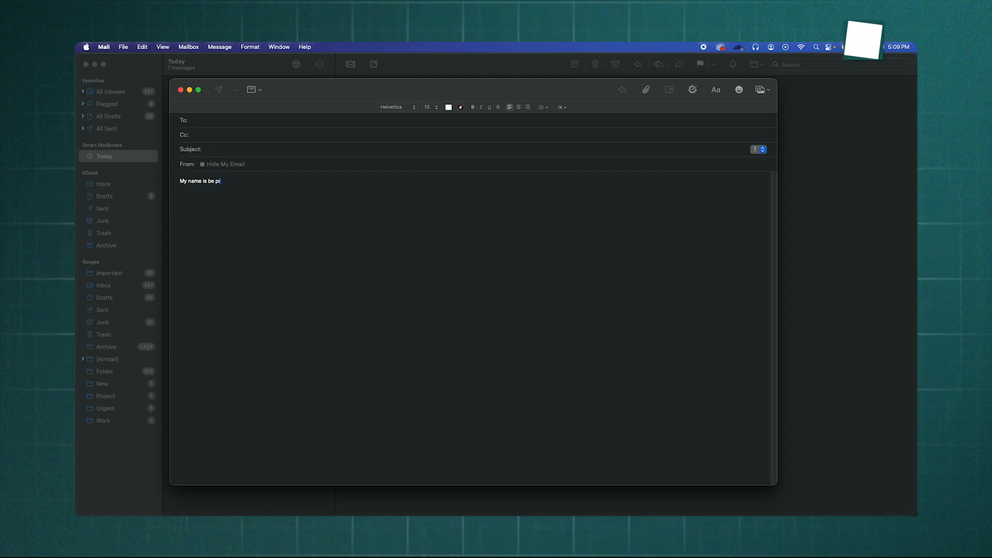
type("oduc")
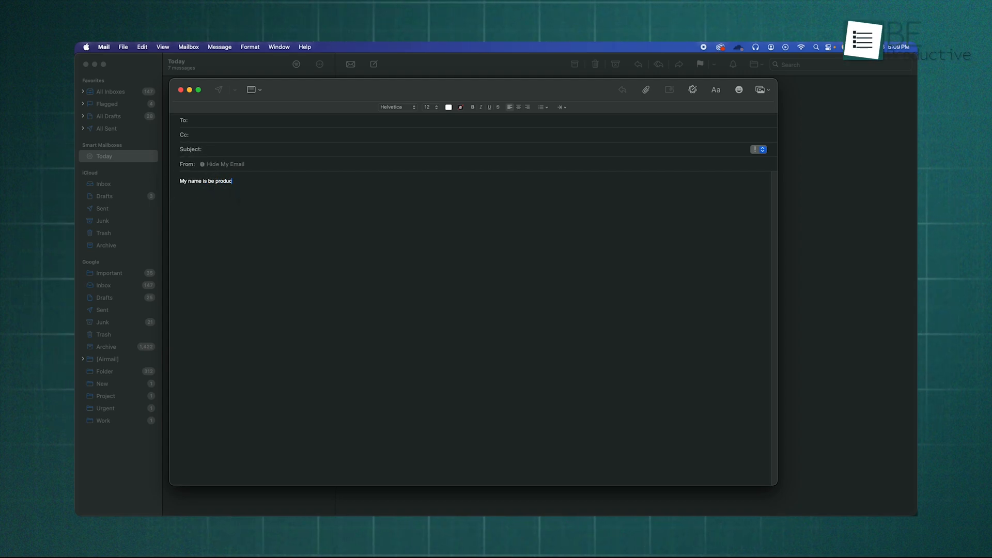
type("t")
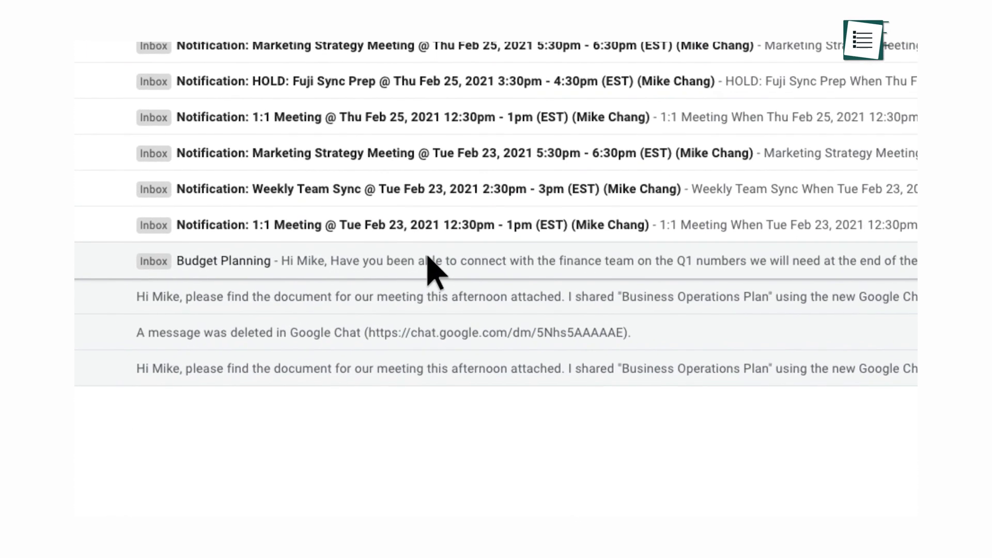
left_click(223, 260)
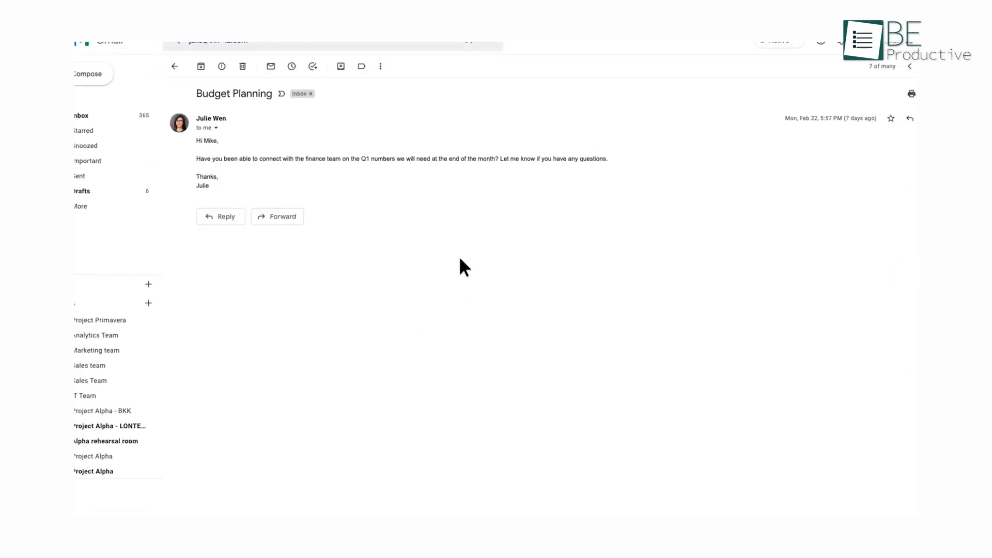
left_click(278, 538)
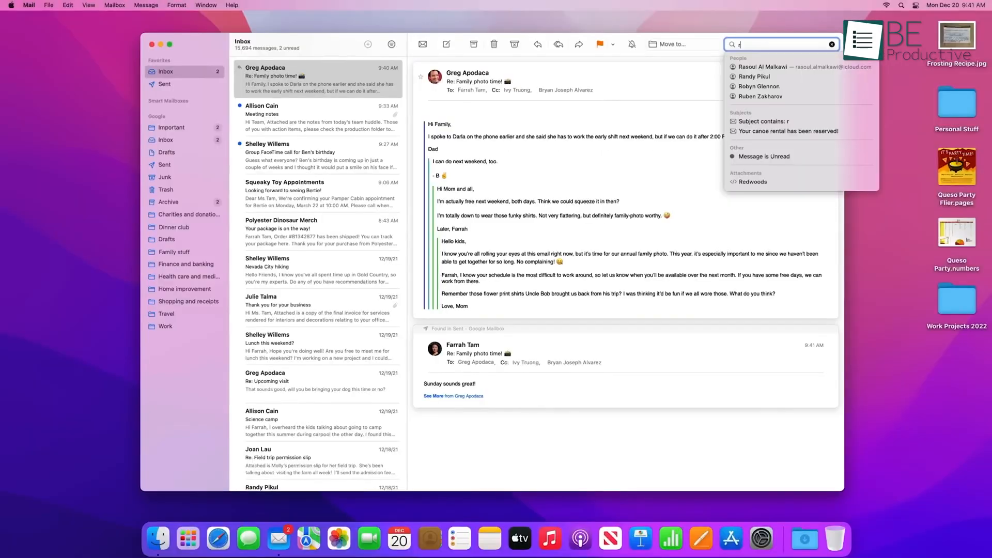
Step: Search all mailboxes for 'rental'
type("en")
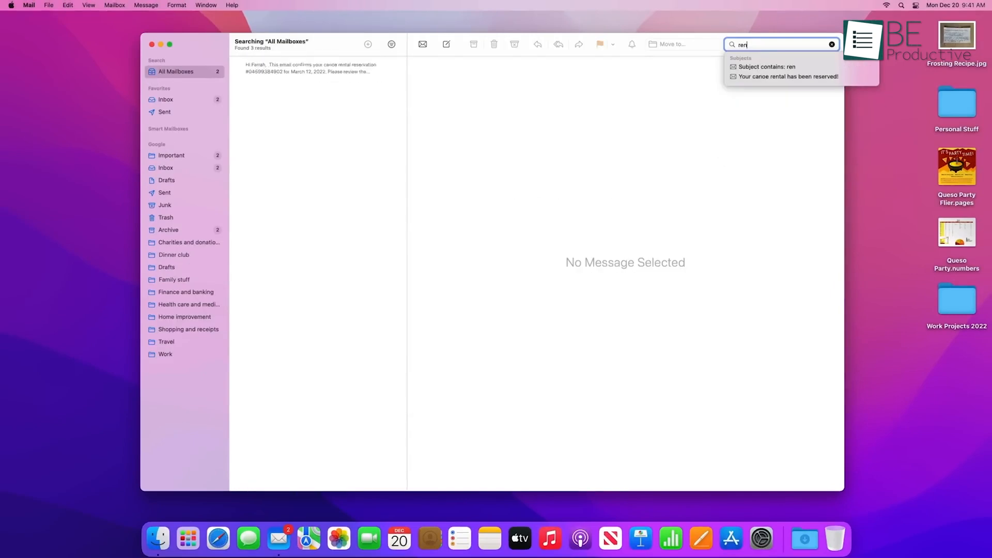
type("tal")
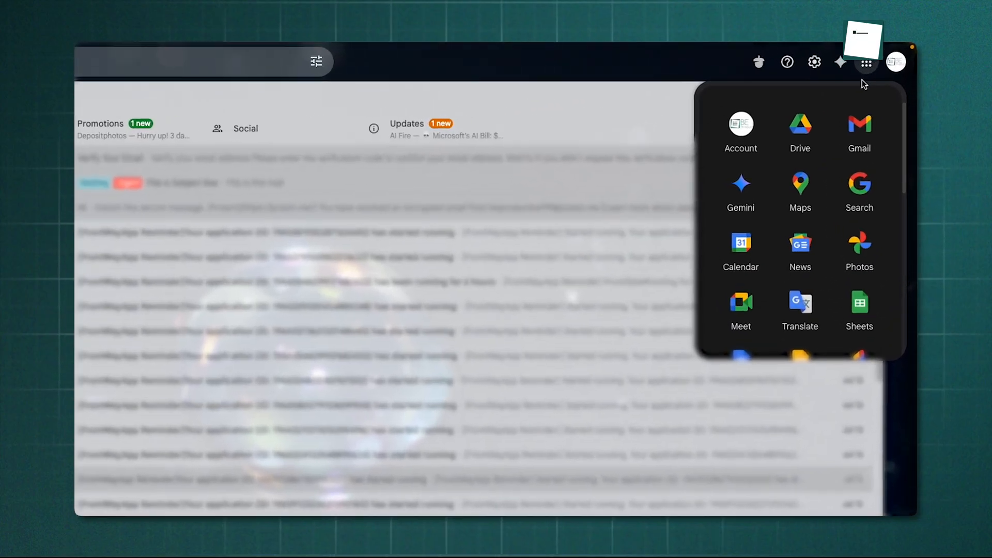
Step: Scroll the Google apps launcher to reveal Keep, Classroom and Forms
scroll("down", 3)
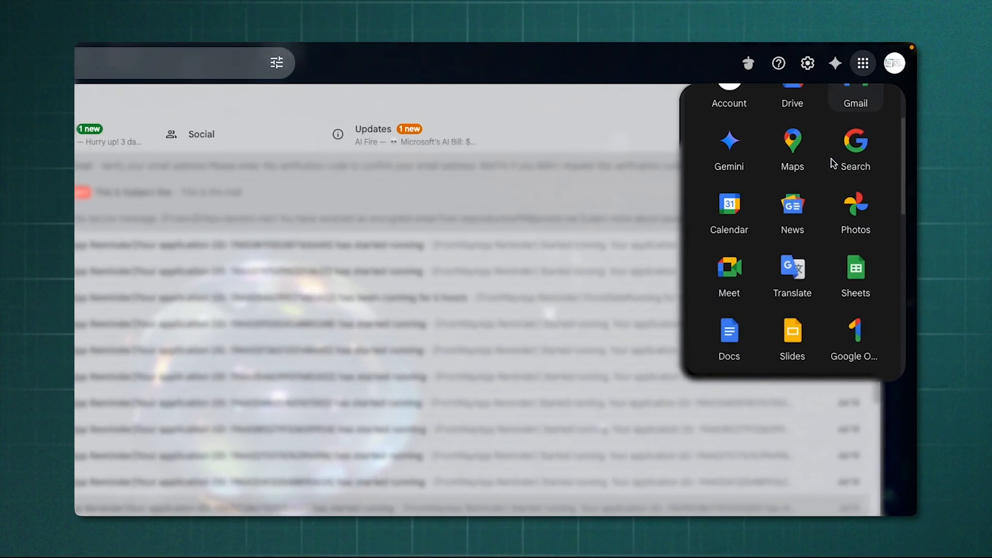
scroll("down", 3)
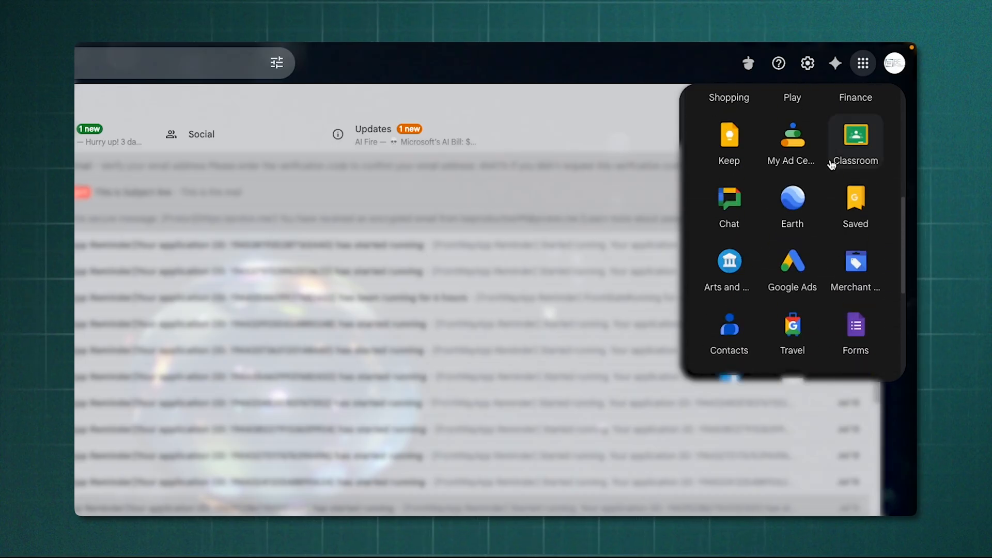
scroll("up", 3)
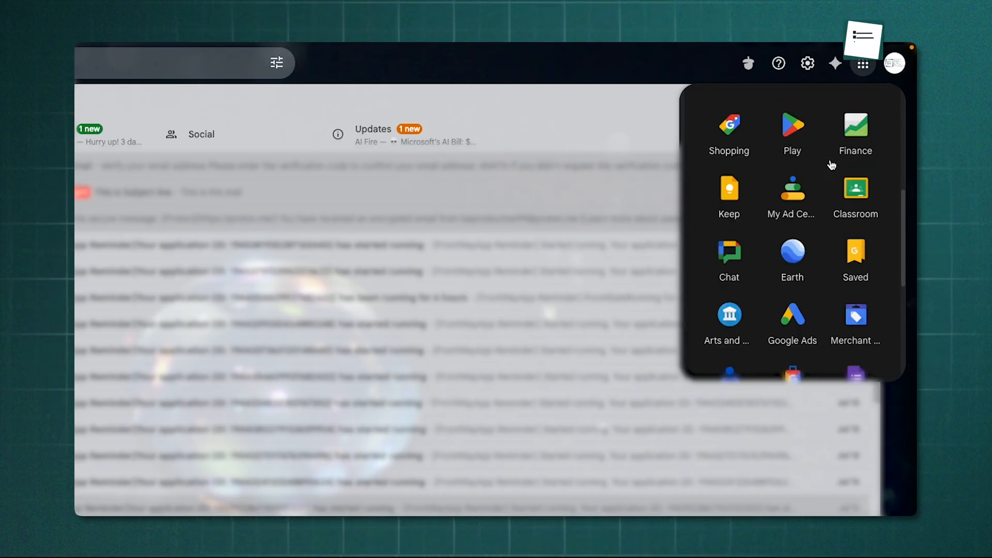
scroll("up", 3)
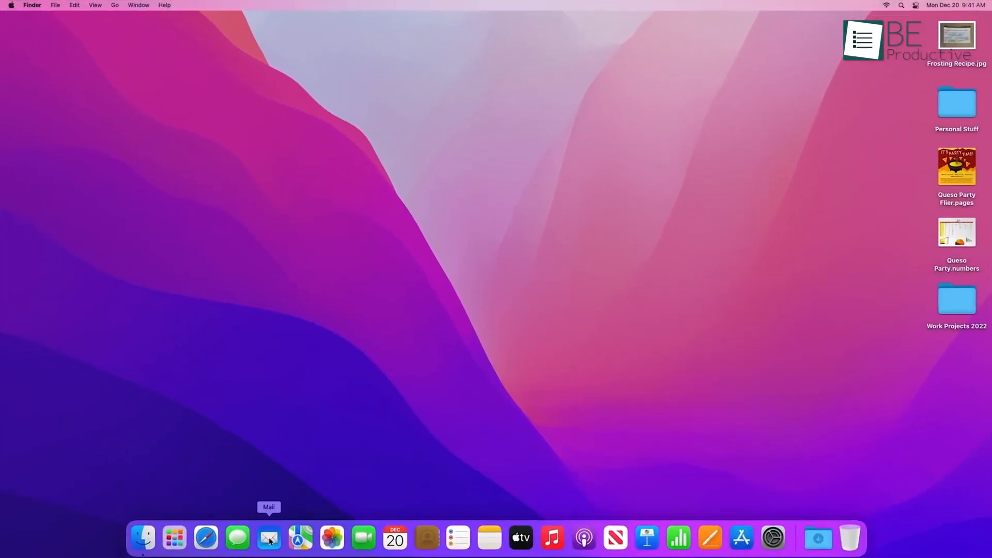
Step: Launch Mail from the Dock and continue past the message import dialog
left_click(268, 538)
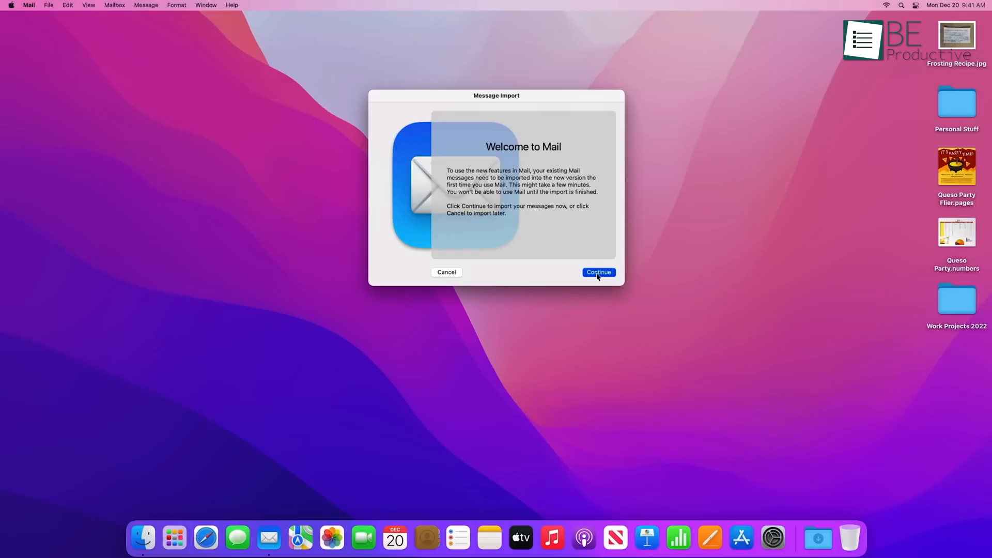
left_click(598, 272)
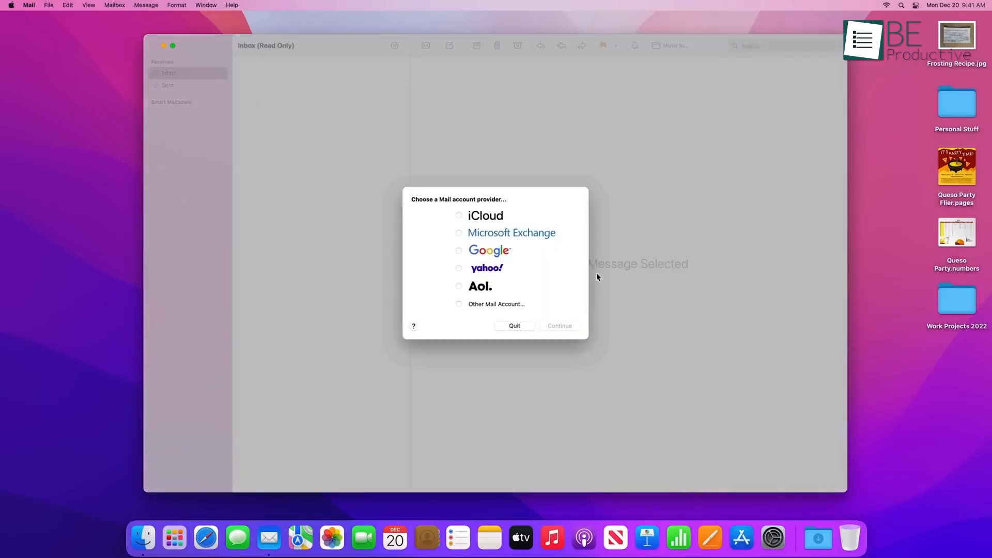